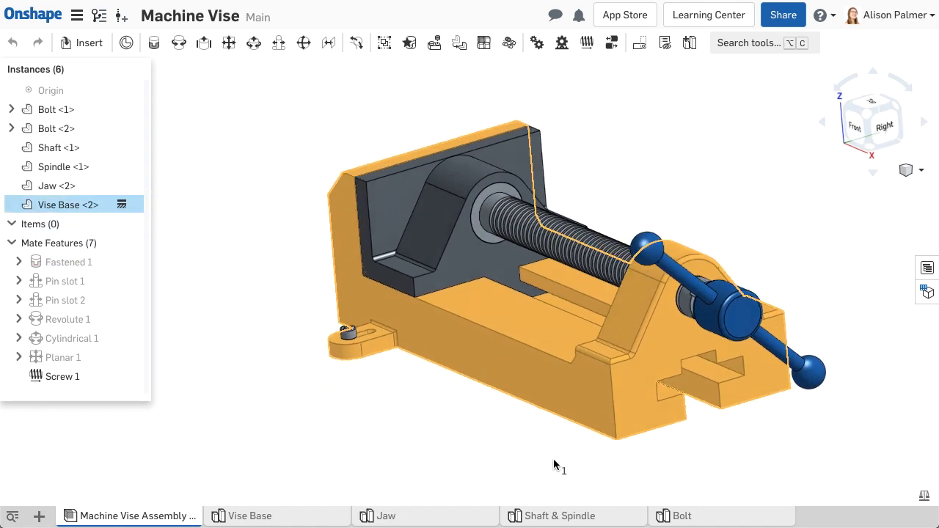
Step: Switch from the Machine Vise assembly to the Vise Base Part Studio
drag(554, 466, 327, 422)
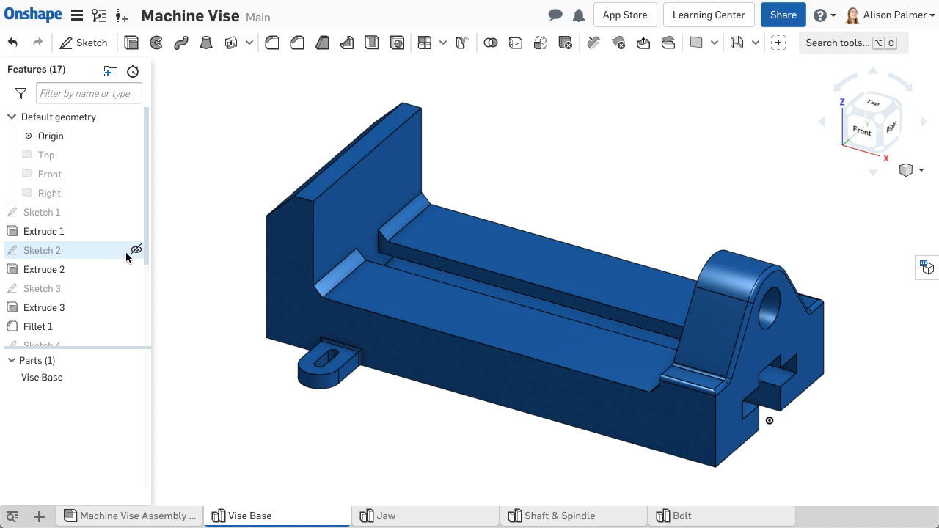
mouse_move(122, 254)
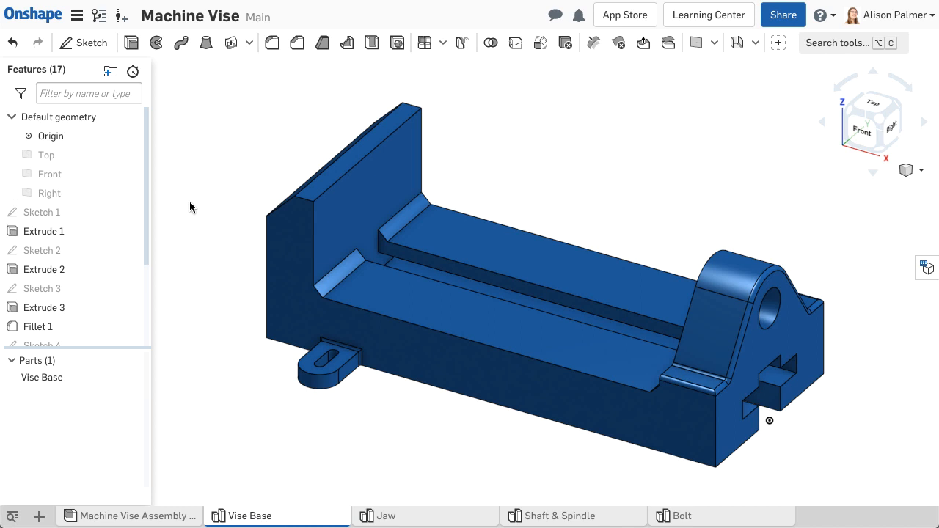
Step: Scroll the Features list through Chamfer 1 and view the base from the Front
click(42, 212)
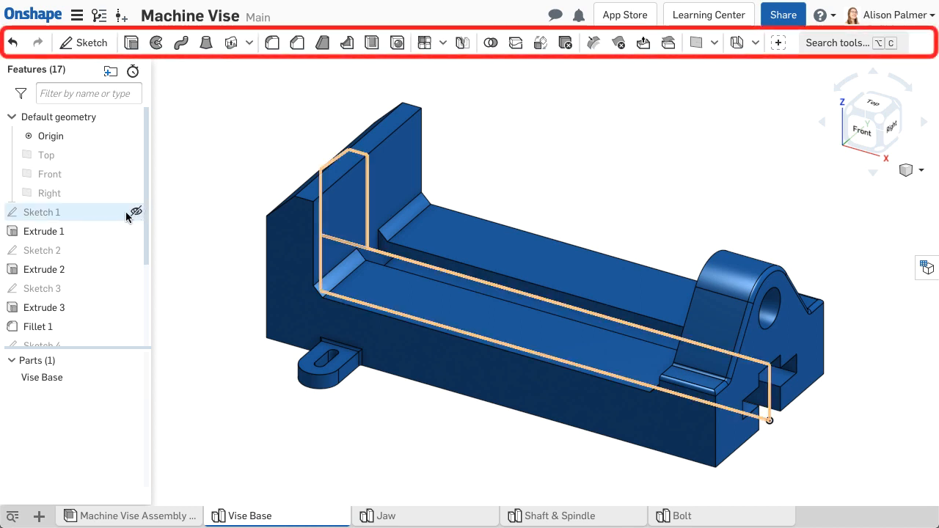
double_click(42, 212)
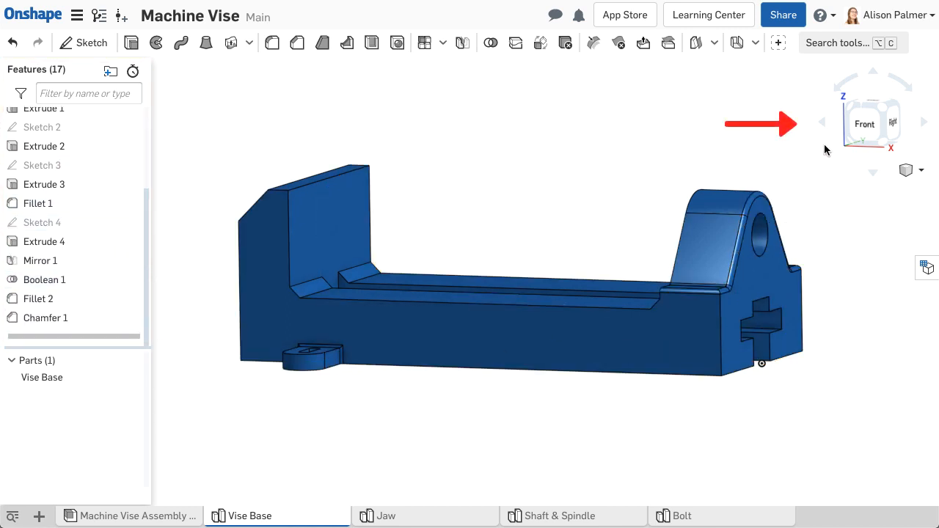
click(921, 170)
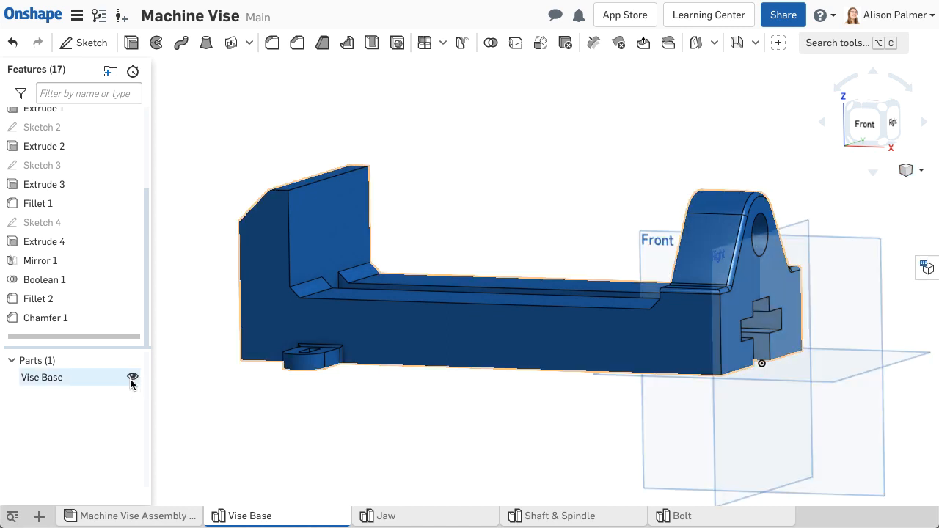
Step: Hide the Vise Base part, leaving the Front, Top, Right planes and origin
click(133, 378)
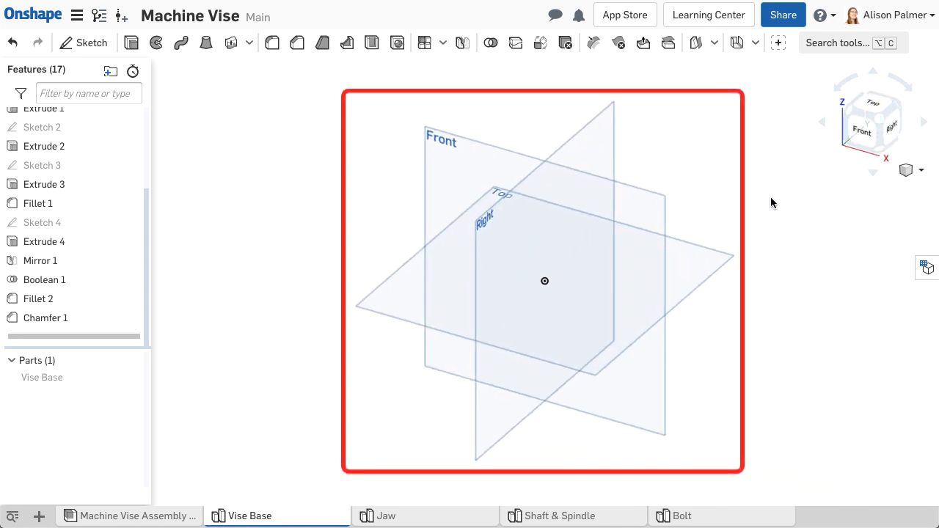
mouse_move(593, 225)
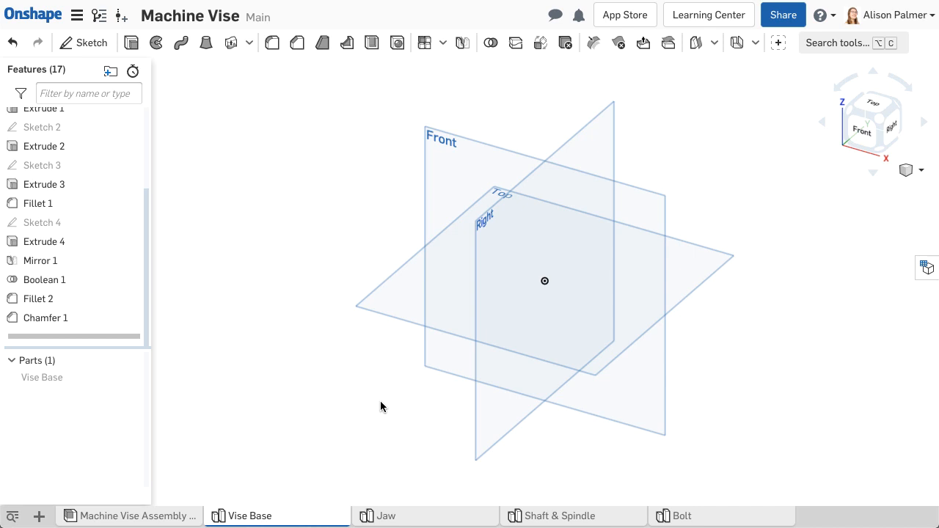
Step: Select the Front plane and origin, keep the origin shown and unhide the part with planes hidden
click(50, 126)
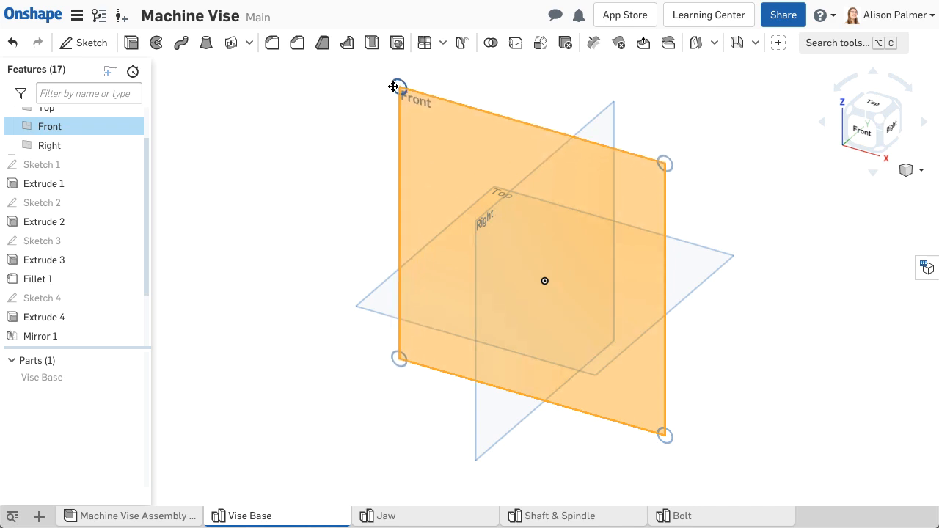
click(544, 281)
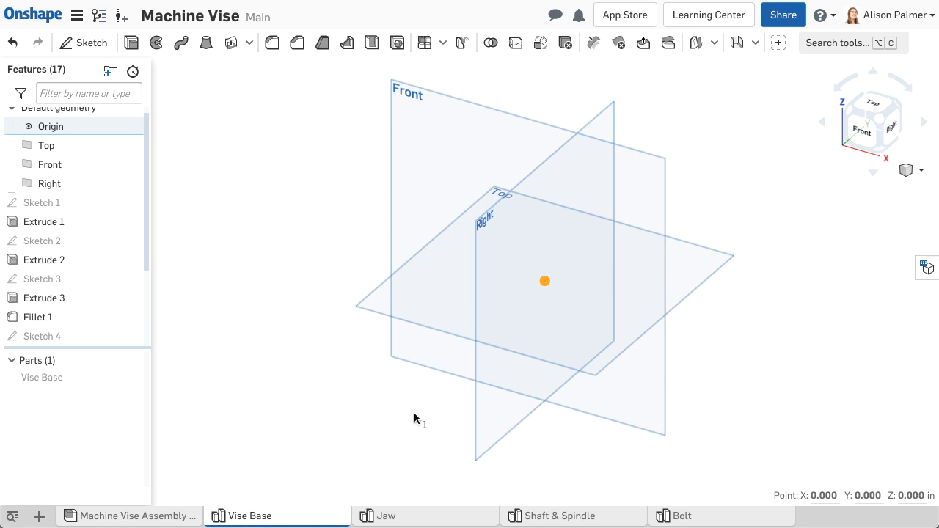
mouse_move(413, 417)
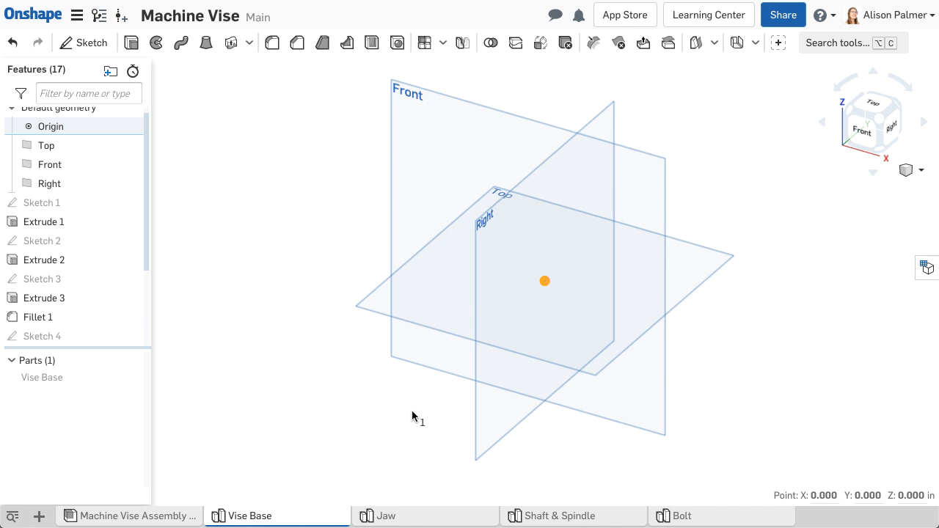
mouse_move(154, 138)
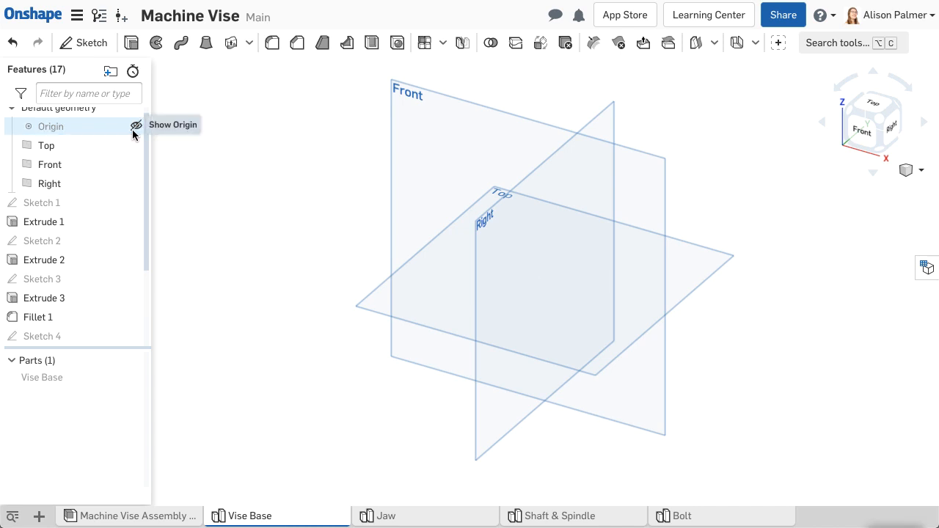
click(136, 126)
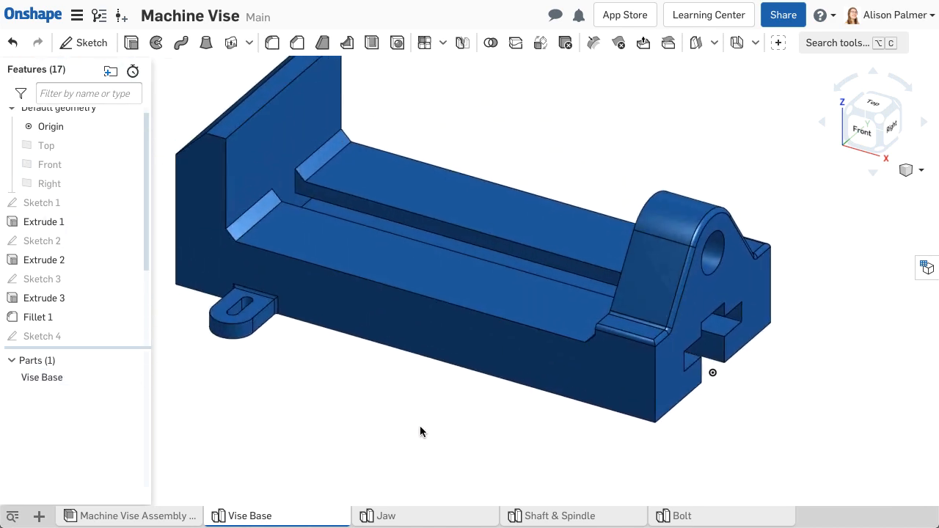
Step: Inspect Sketch 1's dimensioned profile on the Front plane straight on, then exit the sketch
double_click(42, 202)
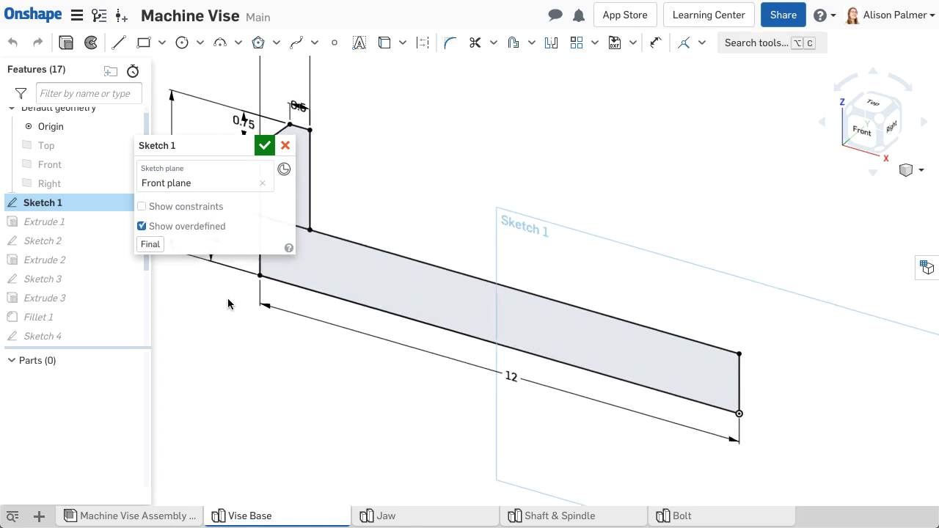
click(861, 132)
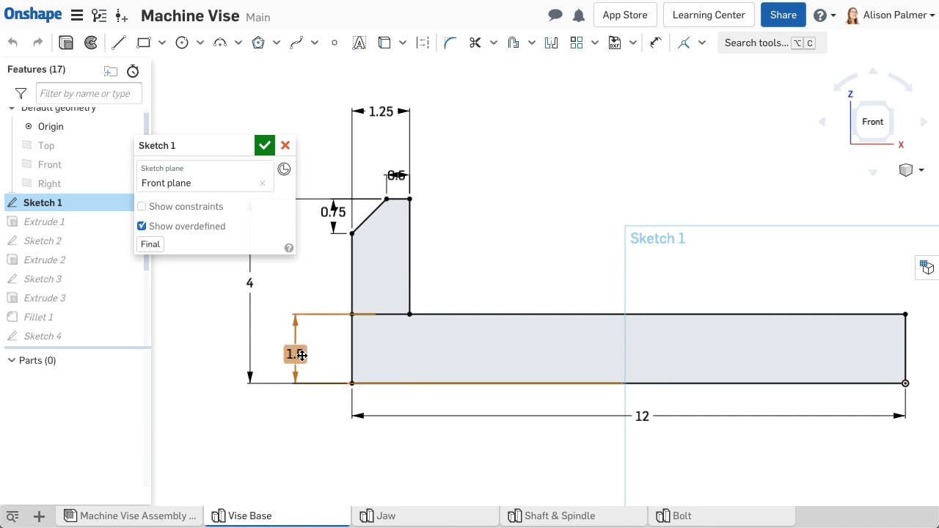
double_click(294, 355)
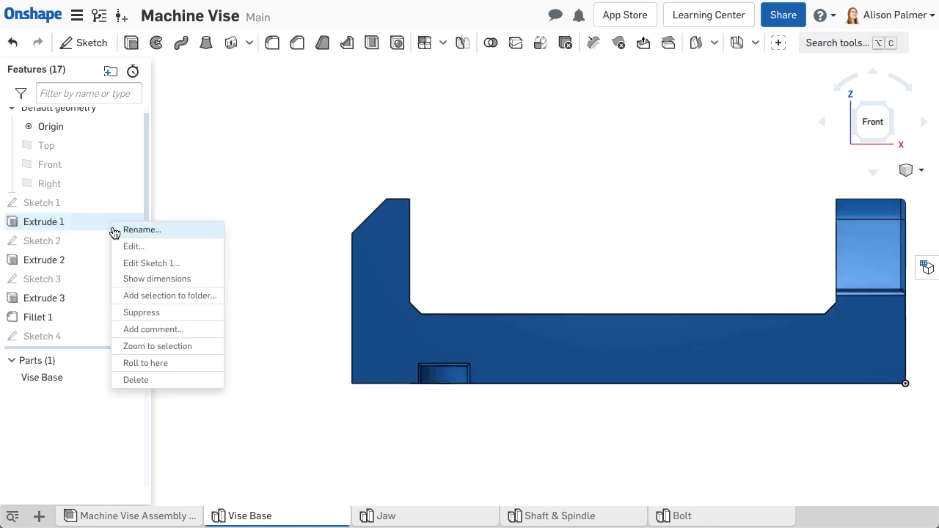
Step: Roll history to Extrude 1 and view its Symmetric 5 in settings, leaving only the L-shaped body
click(145, 363)
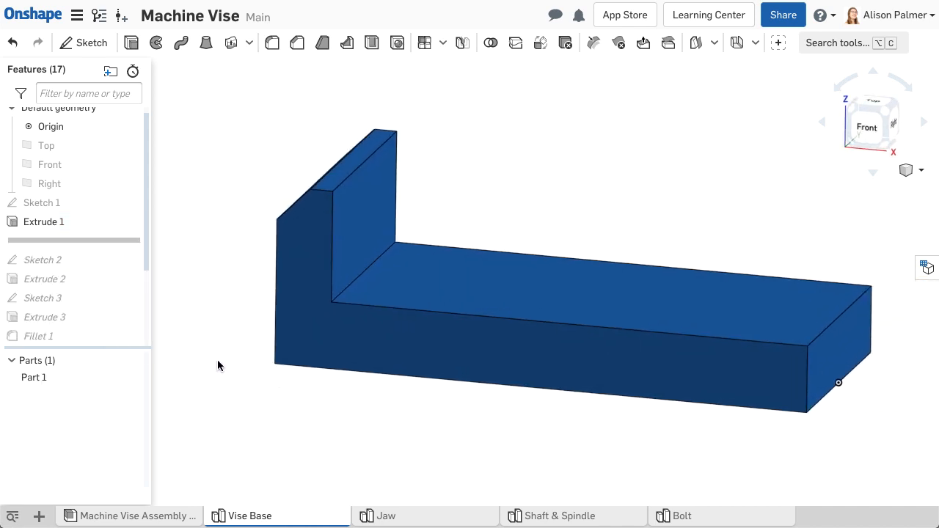
double_click(44, 222)
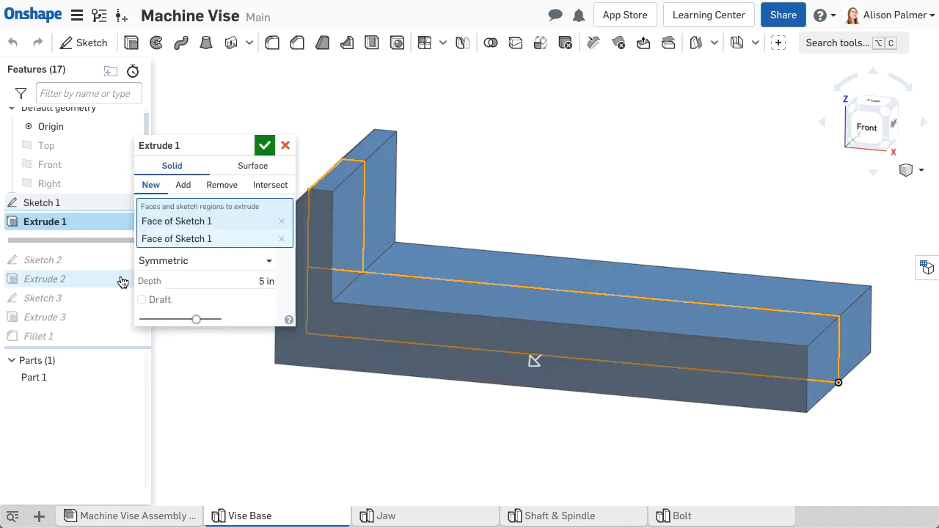
click(265, 145)
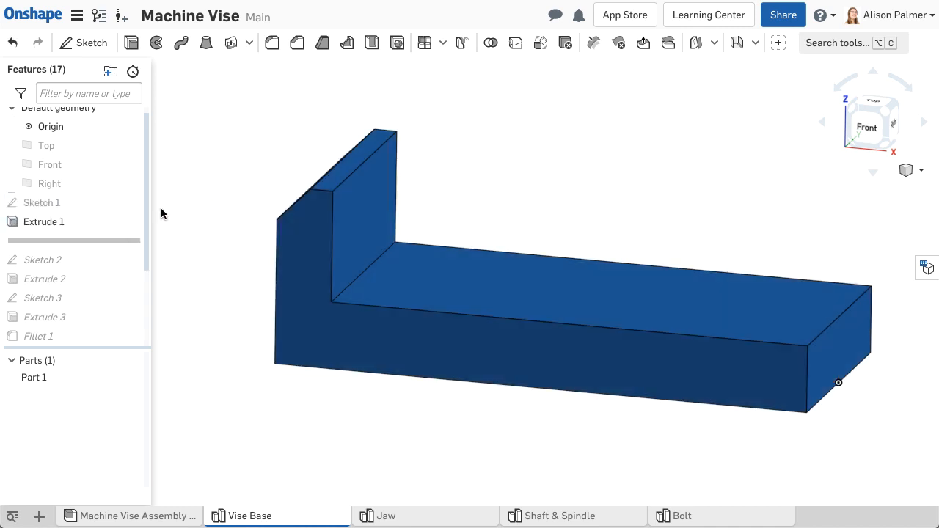